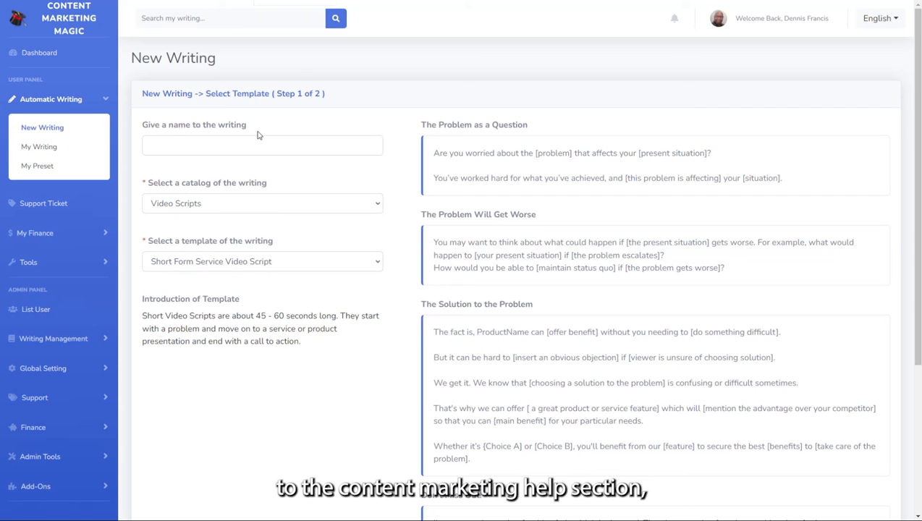
{"action": "mouse_move", "coordinate": [53, 139]}
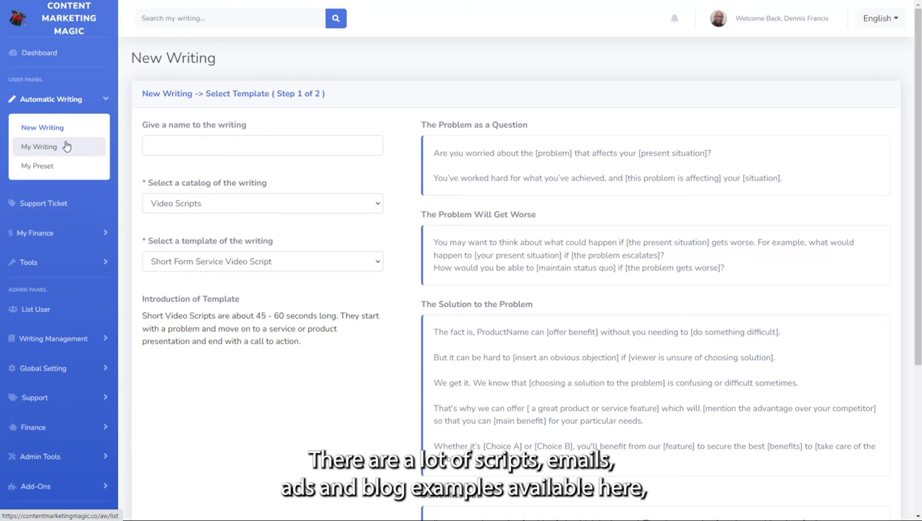
{"action": "mouse_move", "coordinate": [69, 147]}
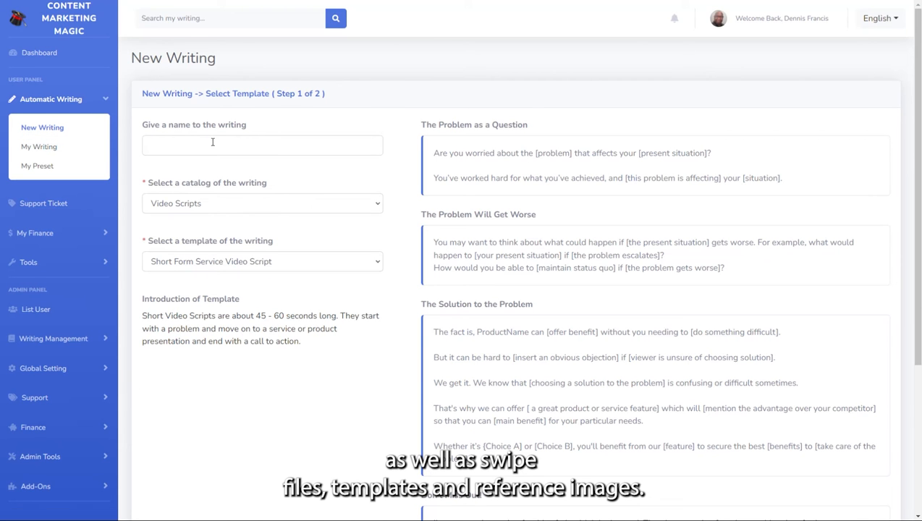
Step: Display the writing catalog list, from Testimonials to Cold Email Marketing First Lines
{"action": "left_click", "coordinate": [262, 144]}
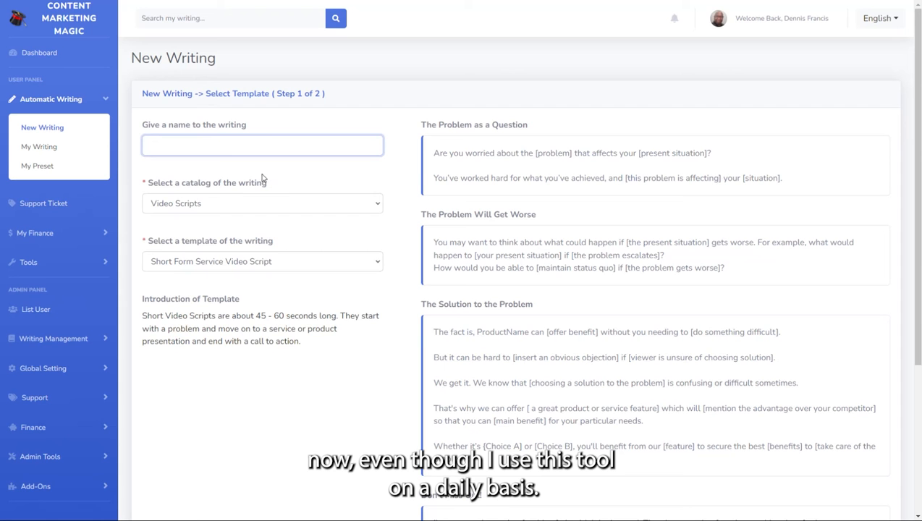
{"action": "left_click", "coordinate": [262, 203]}
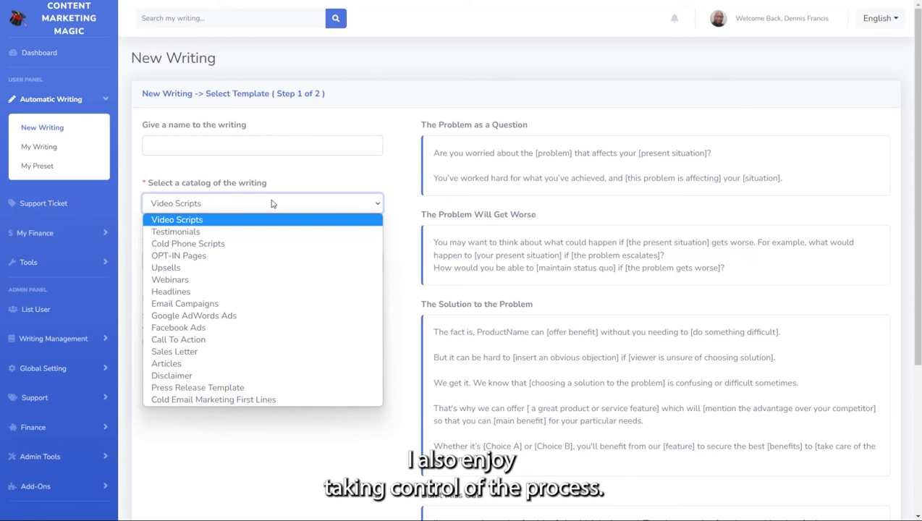
{"action": "mouse_move", "coordinate": [188, 226]}
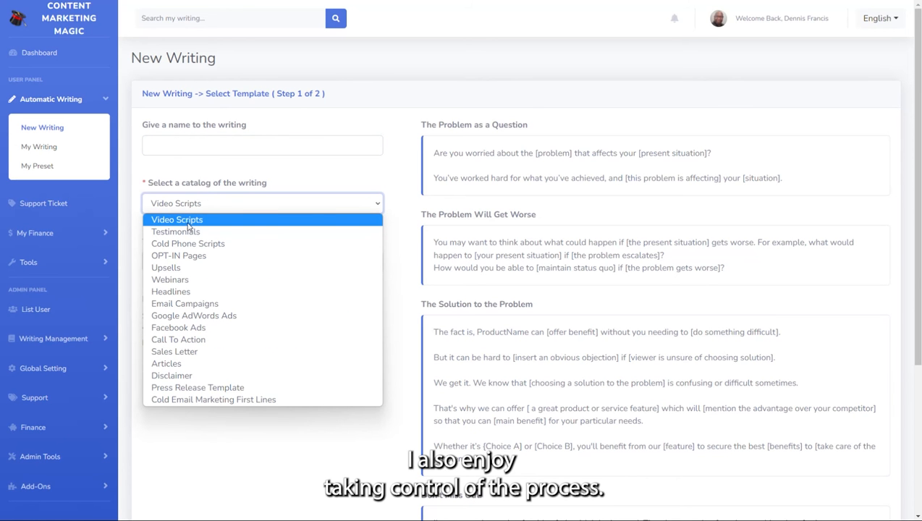
{"action": "mouse_move", "coordinate": [188, 255]}
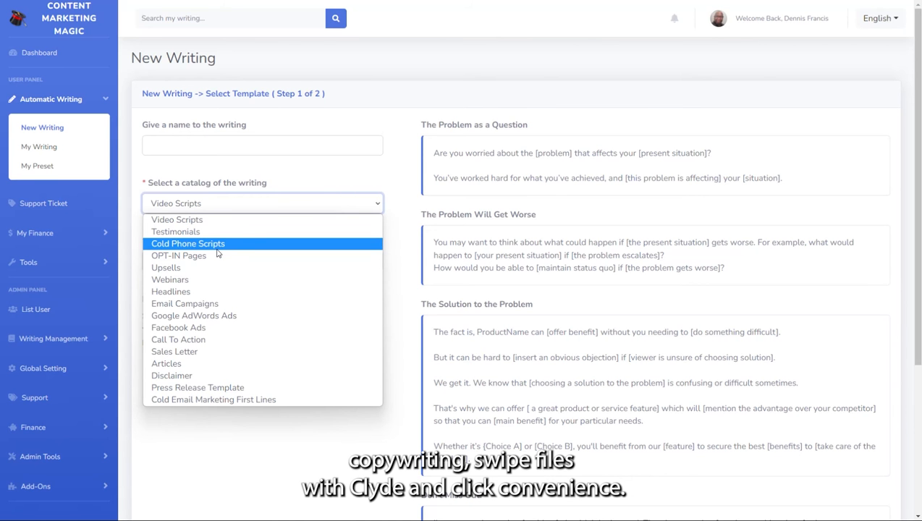
{"action": "mouse_move", "coordinate": [213, 255]}
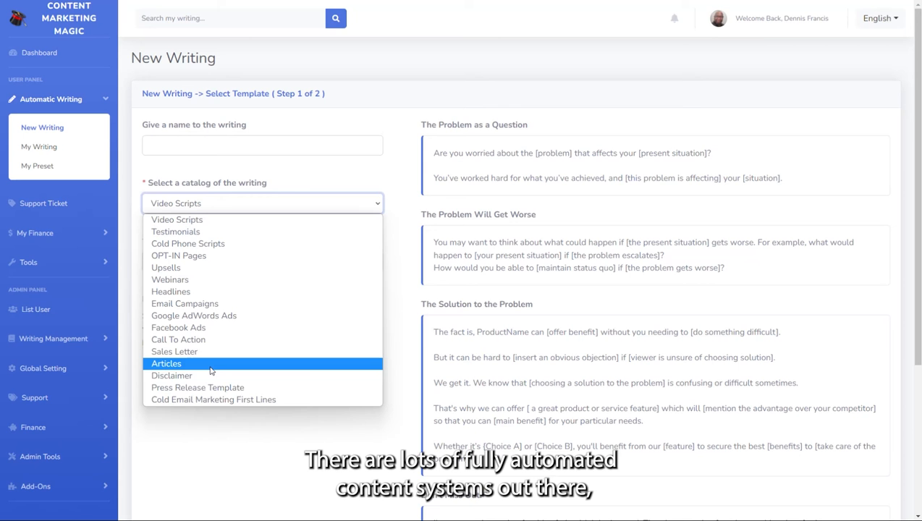
{"action": "mouse_move", "coordinate": [214, 400]}
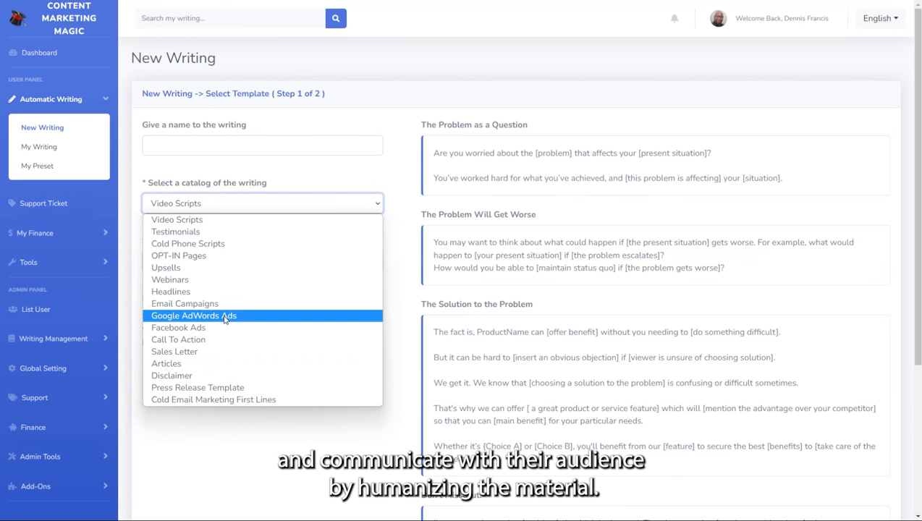
Step: Choose Google AdWords Ads and preview the Bestsellers, Save BIG and Limited Edition templates
{"action": "left_click", "coordinate": [193, 315]}
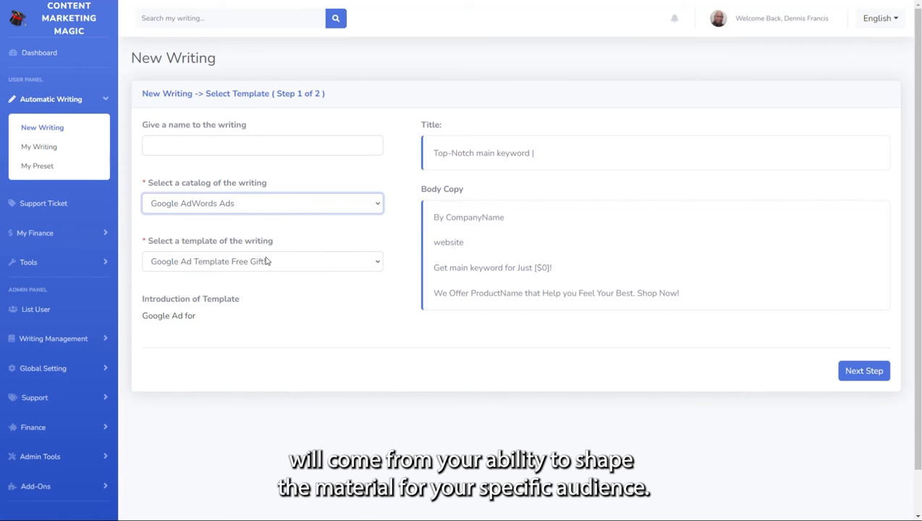
{"action": "left_click", "coordinate": [262, 261]}
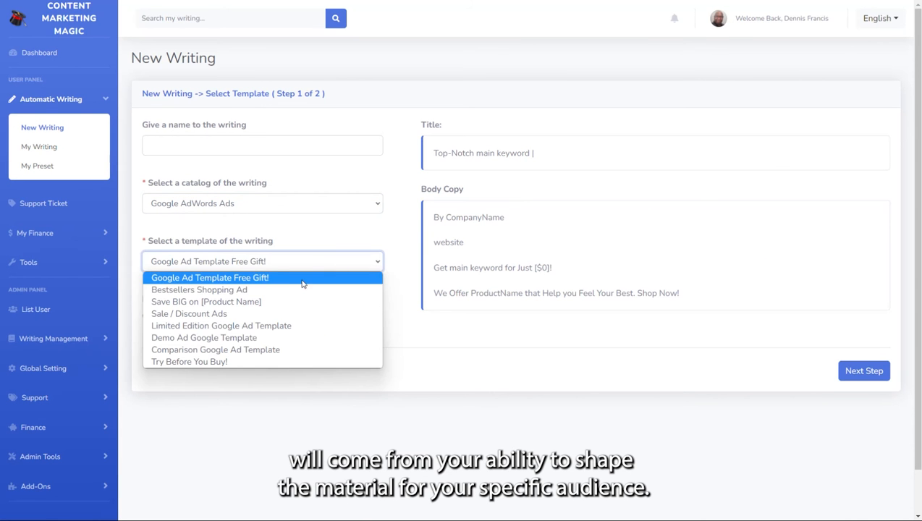
{"action": "left_click", "coordinate": [199, 289]}
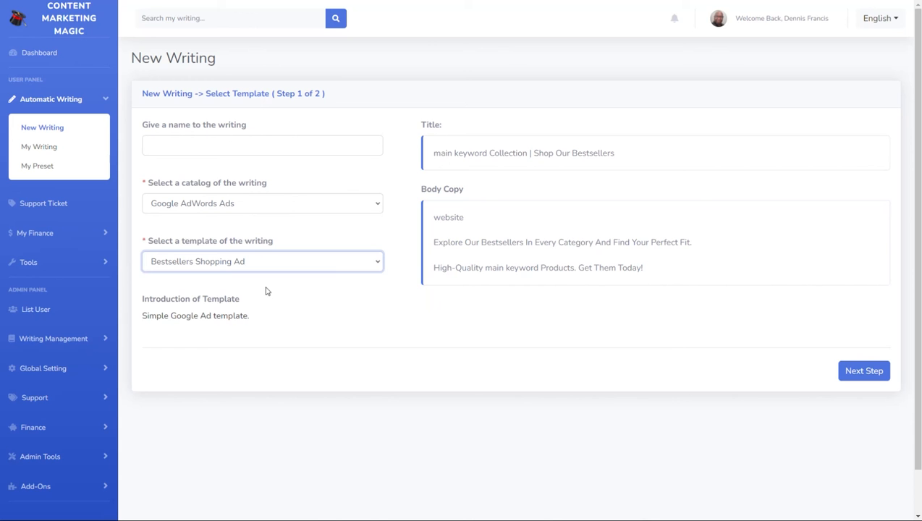
{"action": "left_click", "coordinate": [262, 261]}
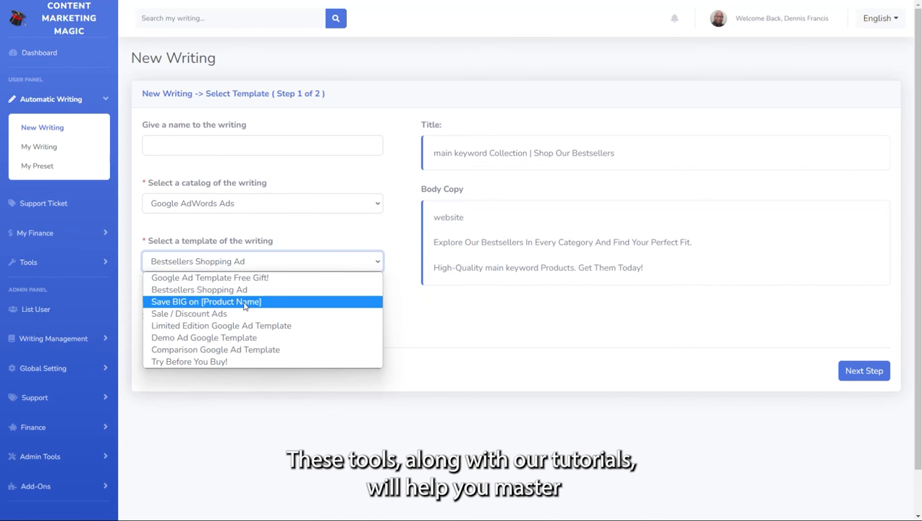
{"action": "left_click", "coordinate": [206, 301]}
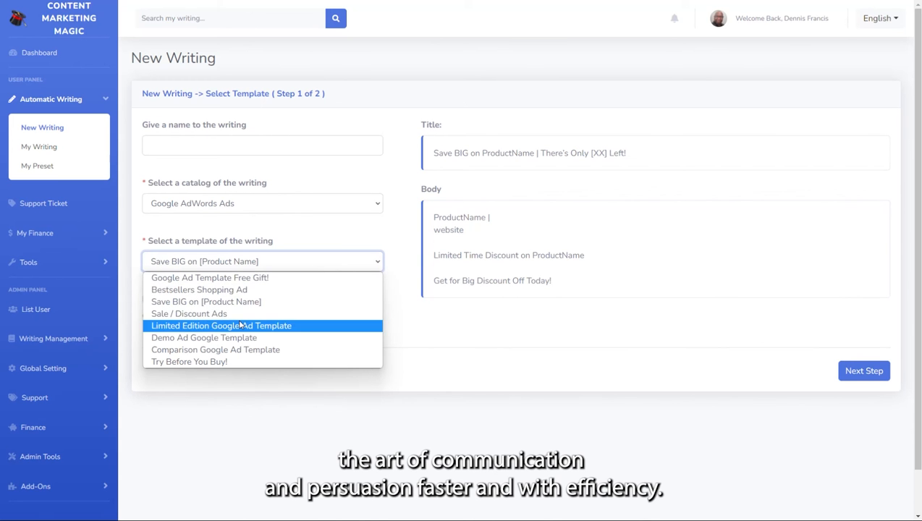
{"action": "left_click", "coordinate": [222, 326]}
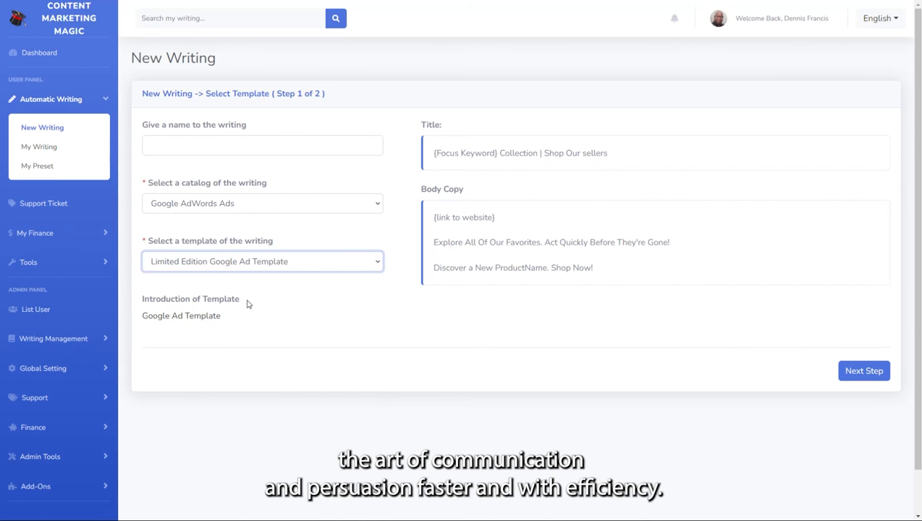
Step: Preview one more ad template, then settle on Sale / Discount Ads
{"action": "left_click", "coordinate": [262, 261]}
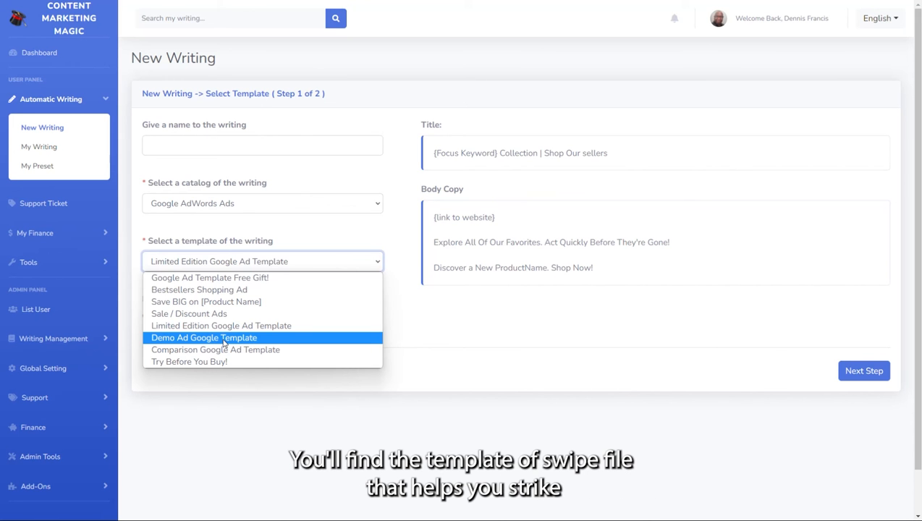
{"action": "left_click", "coordinate": [215, 350]}
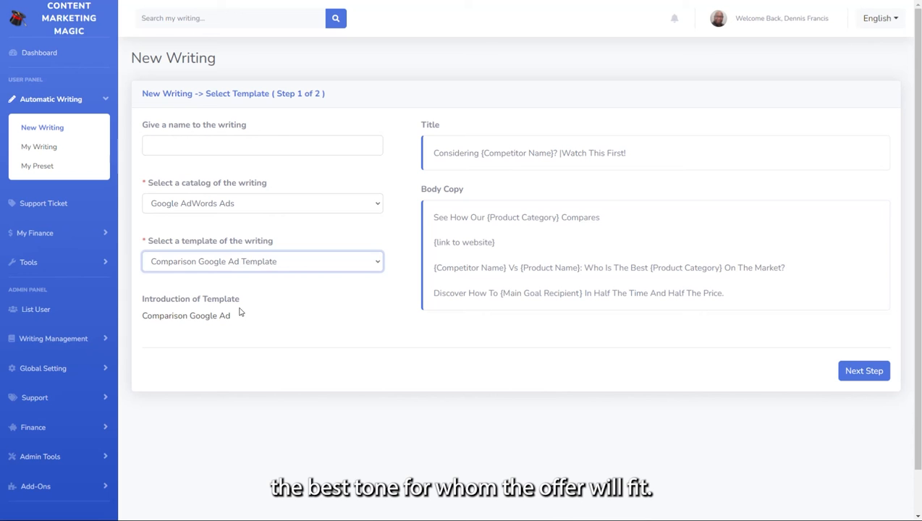
{"action": "left_click", "coordinate": [262, 261]}
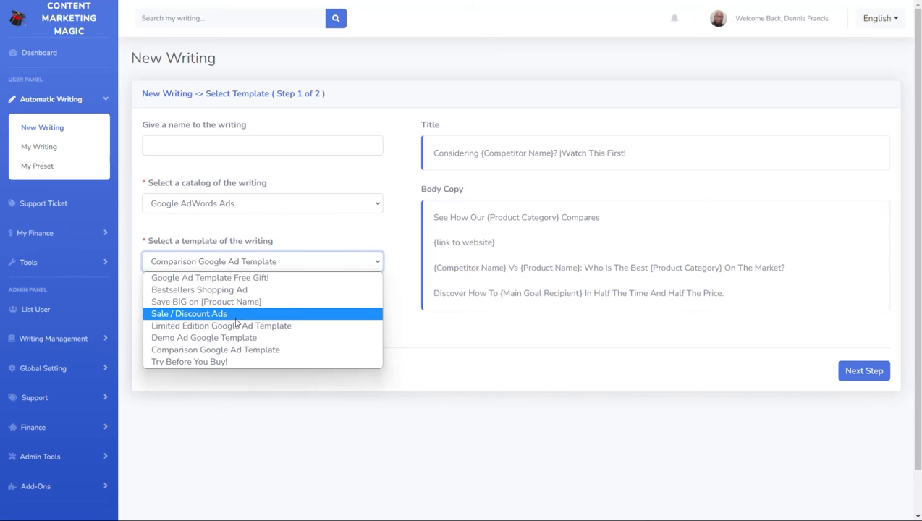
{"action": "left_click", "coordinate": [188, 313]}
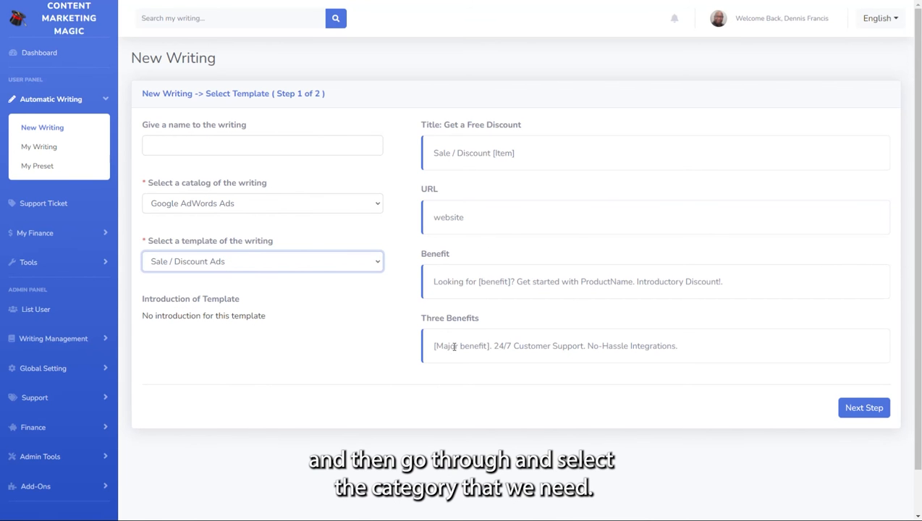
Step: Advance to the fill-in form for Google AdWords Ads -> Sale / Discount Ads
{"action": "left_click", "coordinate": [854, 408]}
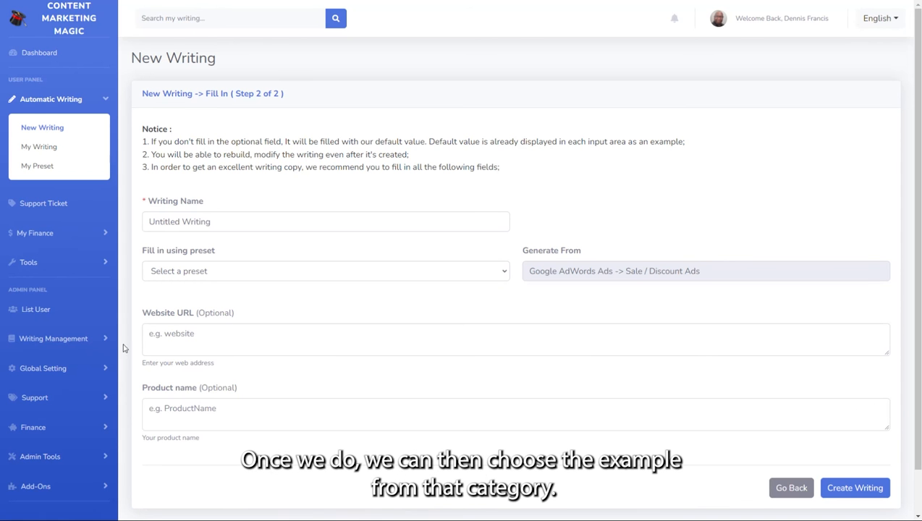
{"action": "mouse_move", "coordinate": [43, 399]}
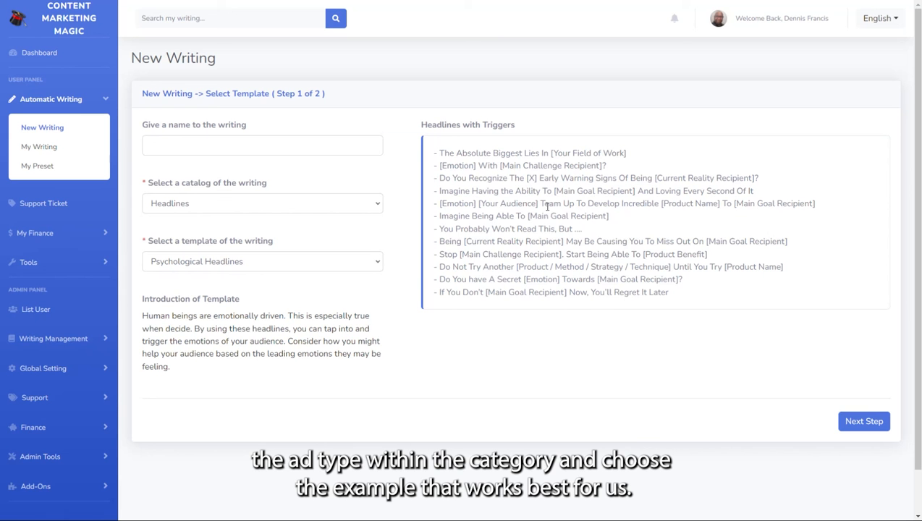
Step: Enter 'Example' as the writing name under the Video Scripts catalog
{"action": "left_click", "coordinate": [227, 145]}
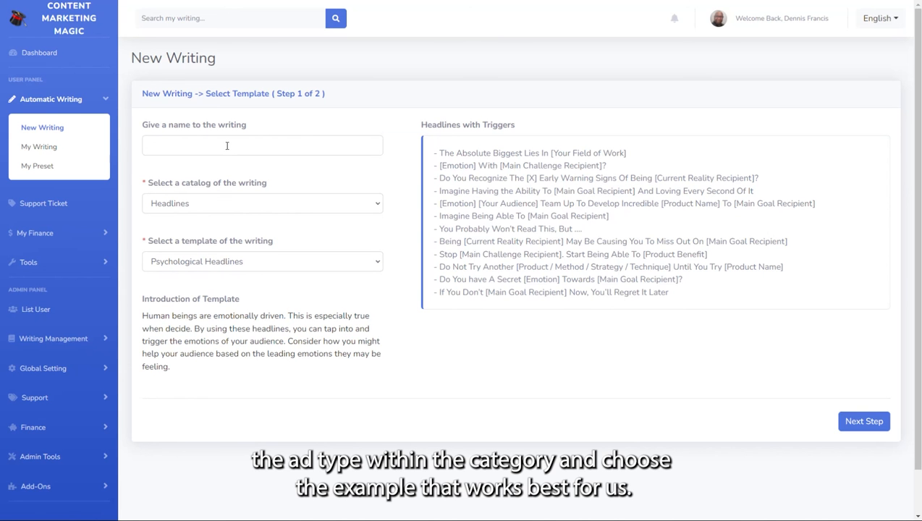
{"action": "double_click", "coordinate": [572, 254]}
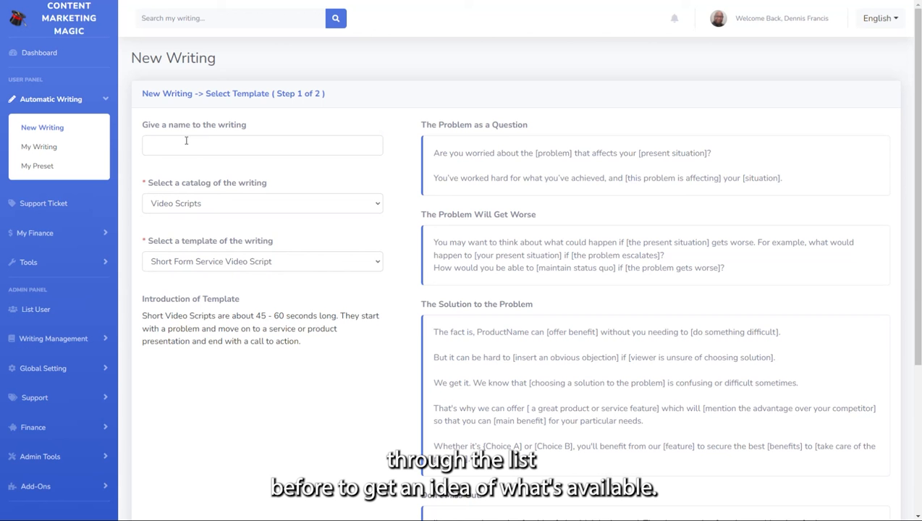
{"action": "left_click", "coordinate": [262, 145]}
{"action": "type", "text": "Example"}
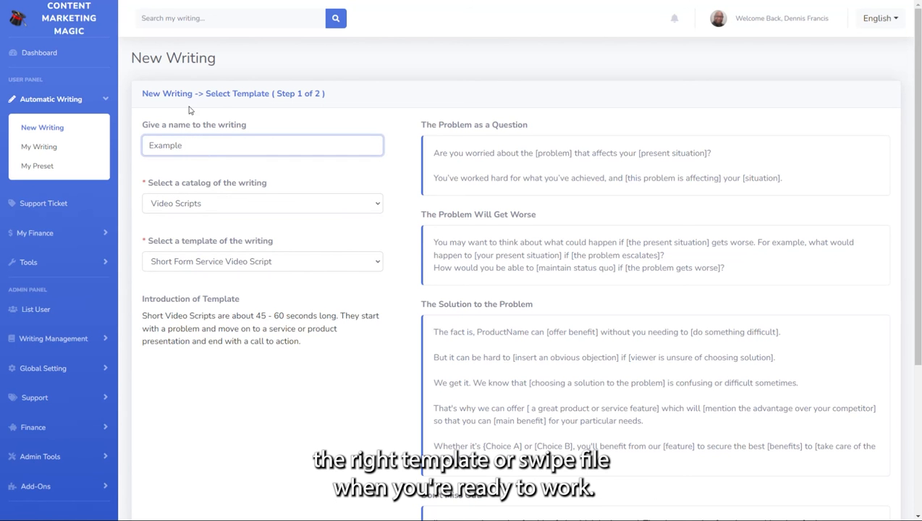
{"action": "left_click", "coordinate": [262, 262]}
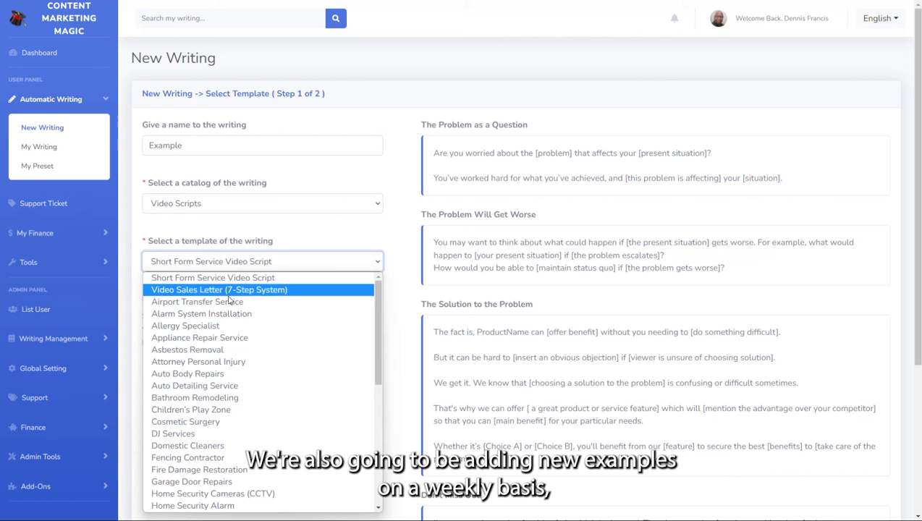
Step: Pick the Airport Transfer Service template and proceed toward generating the writing
{"action": "left_click", "coordinate": [197, 302]}
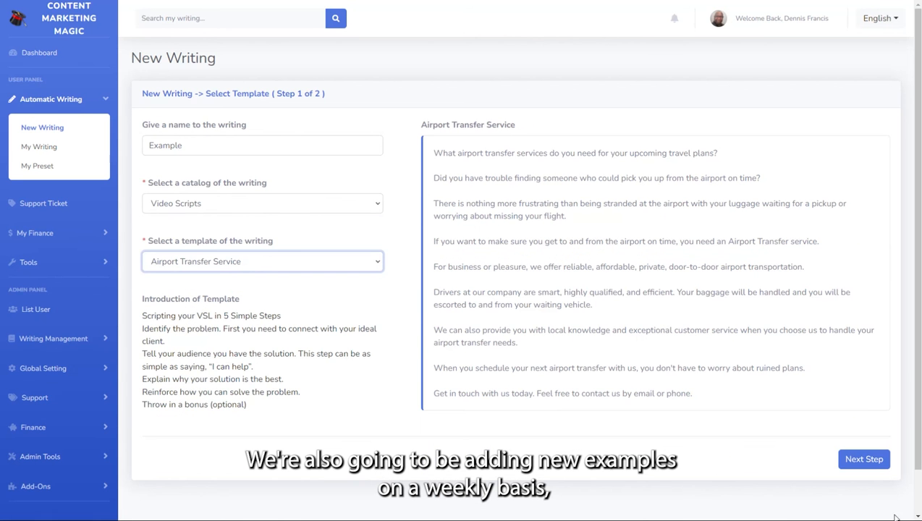
{"action": "left_click", "coordinate": [883, 456]}
{"action": "type", "text": "Stop Late Airport Arrivals. Start Getting"}
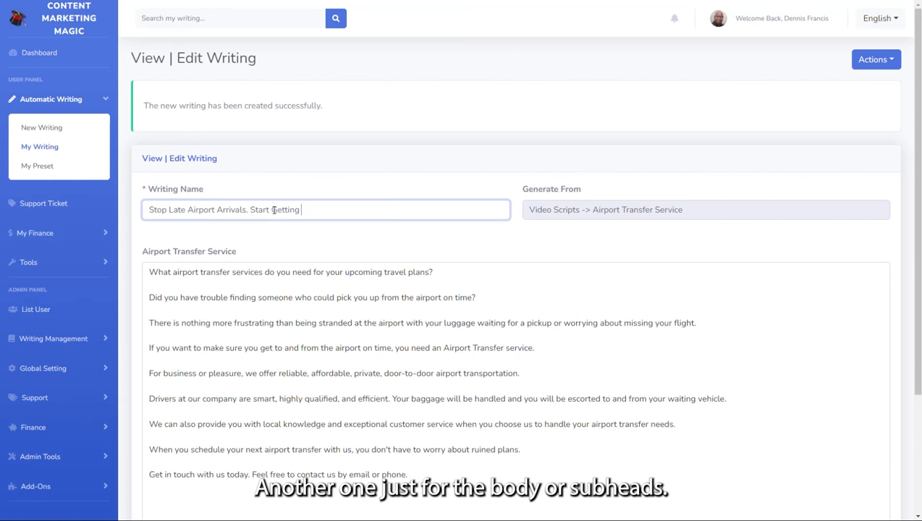
Step: Complete the name 'Stop Late Airport Arrivals. Start Getting to the Airport On Time' and scroll toward Save
{"action": "type", "text": "to the Airport O"}
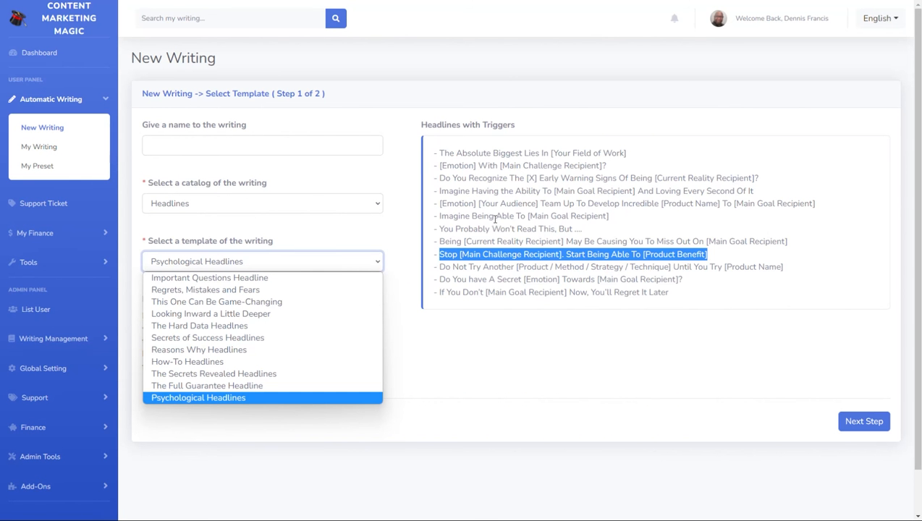
{"action": "left_click", "coordinate": [199, 398]}
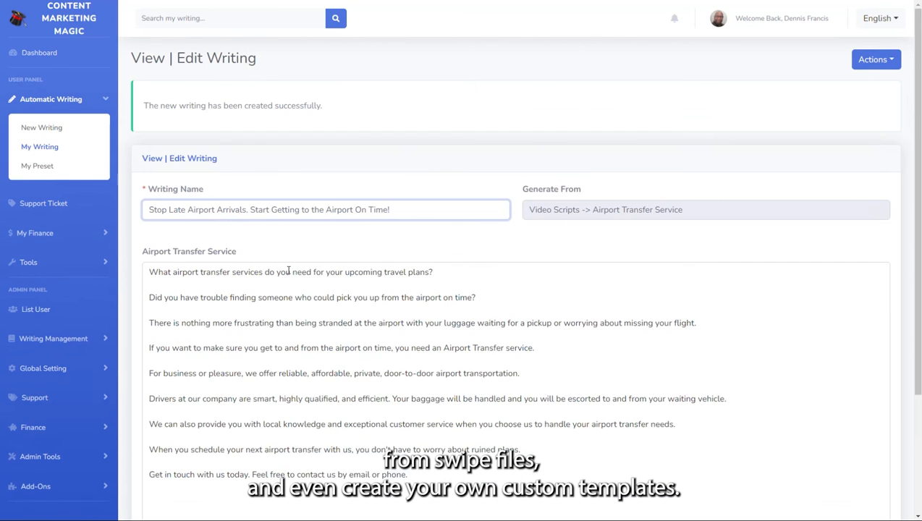
{"action": "scroll", "scroll_direction": "down", "scroll_amount": 3}
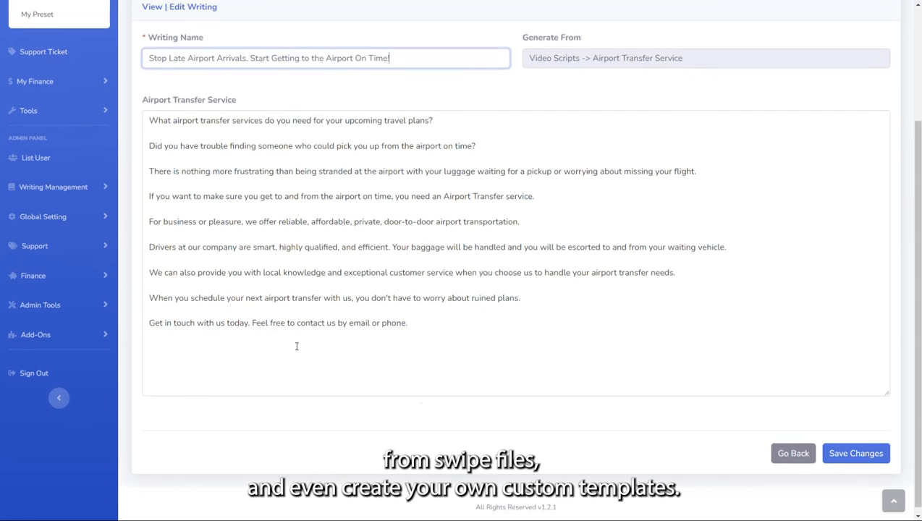